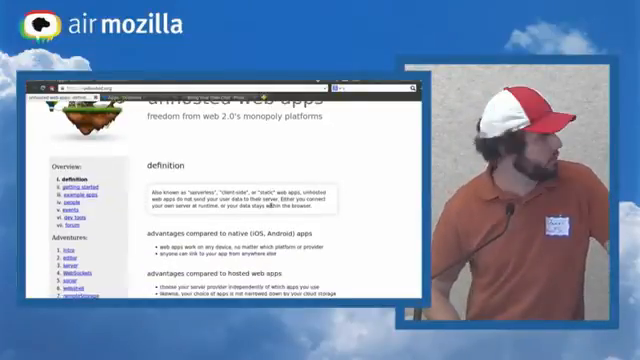
Advance the logic.pdf slides to the 'byoFS to the rescue' diagram.
scroll(down, 3)
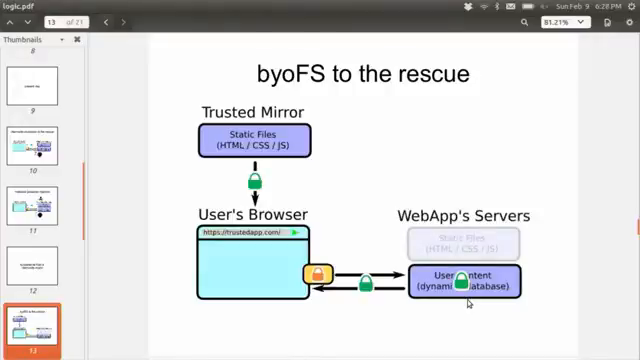
key(Right)
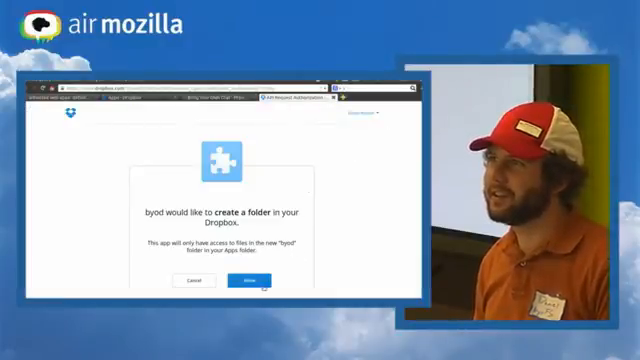
Start Dropbox authorization so Dropbox asks to let byod create a folder.
click(243, 291)
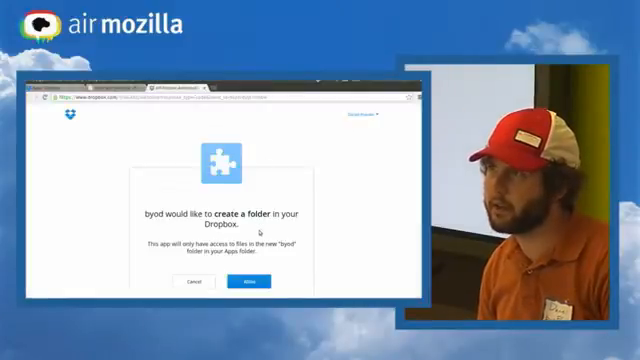
Allow byod to create its Dropbox folder from Chromium's authorization page.
click(244, 288)
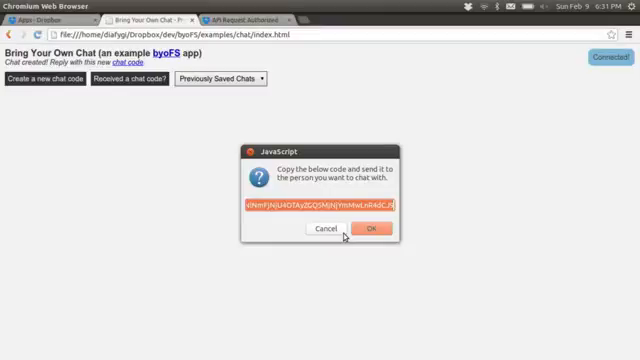
Dismiss the new chat code dialog after copying the code.
click(377, 229)
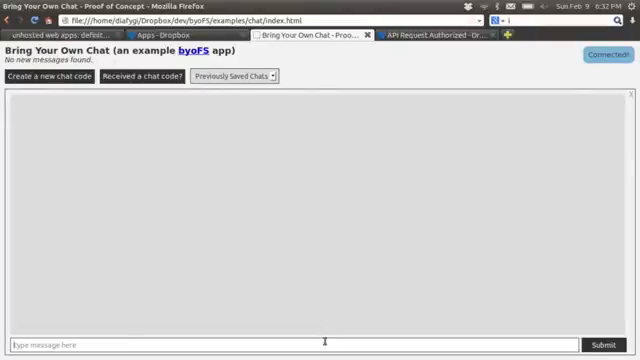
Type and submit "tell me your problems" in the Firefox chat.
text(tell)
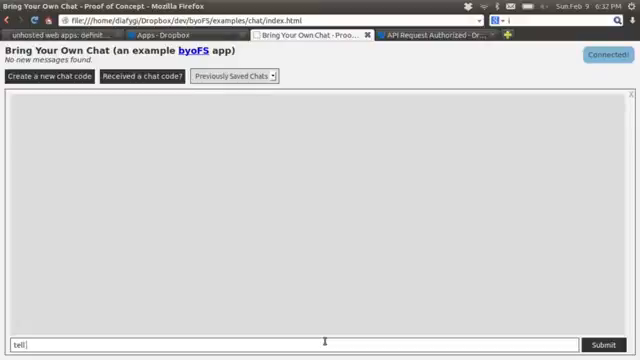
text(me your problems)
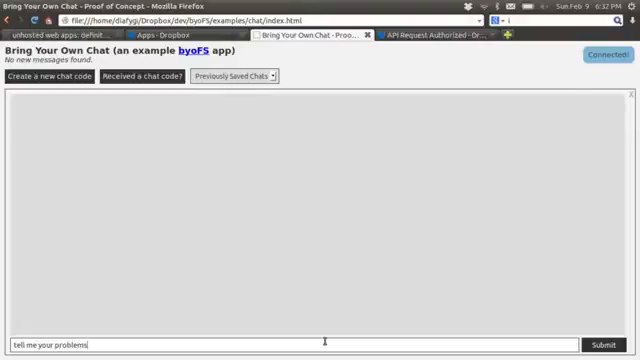
click(609, 345)
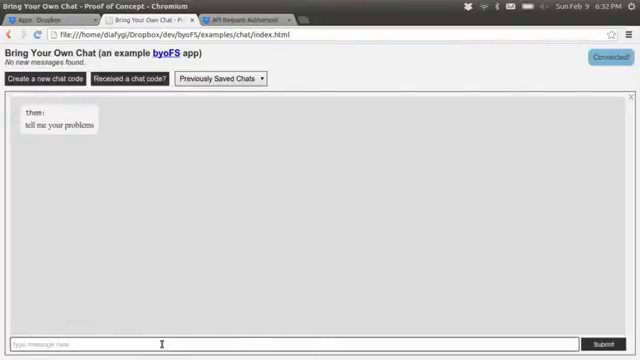
Type the reply "my deimo went poorly" in the Chromium chat.
text(my)
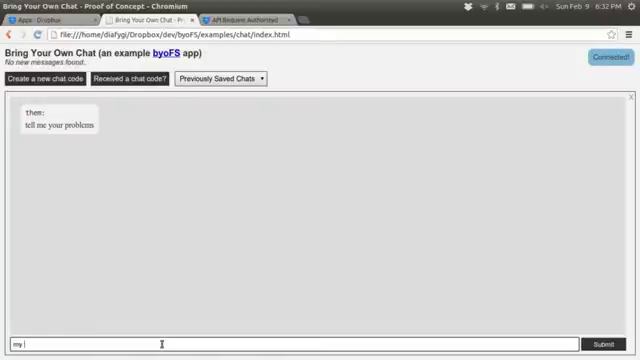
text(deimo went)
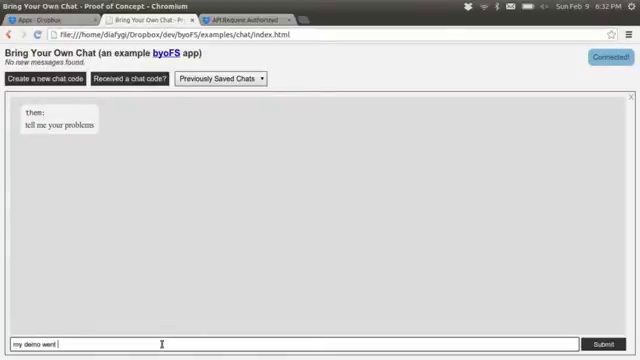
text(poorly)
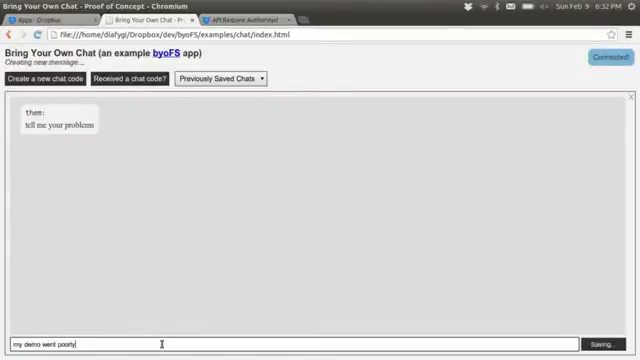